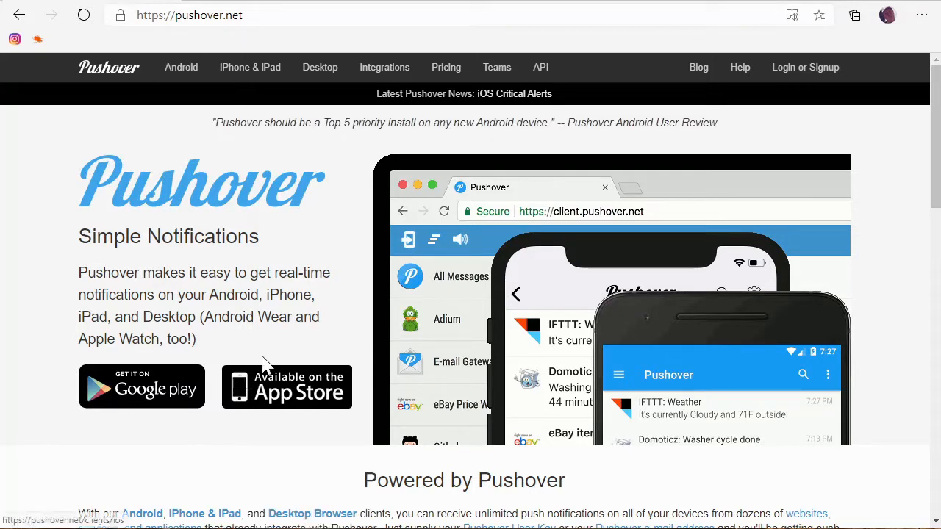
{"action": "mouse_move", "coordinate": [697, 363]}
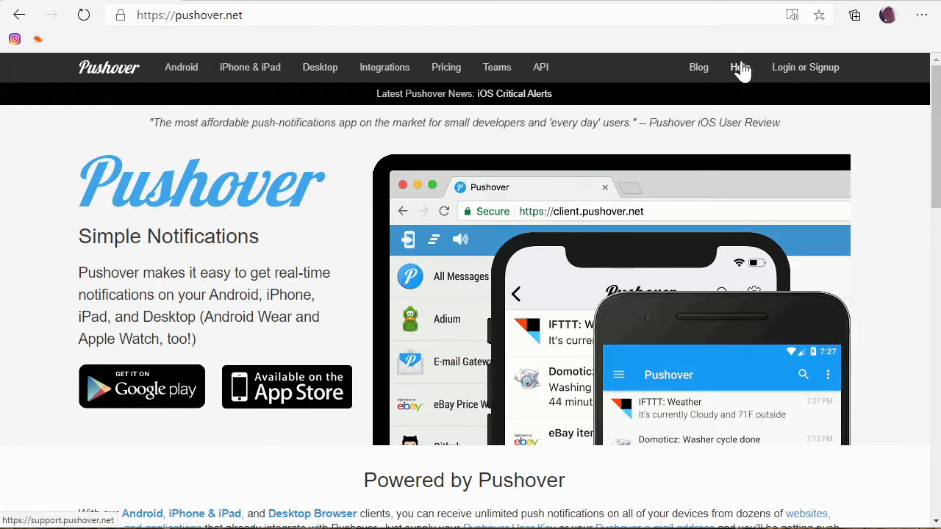
Log in to the Pushover account with the e-mail and password to reach the dashboard.
{"action": "left_click", "coordinate": [812, 68]}
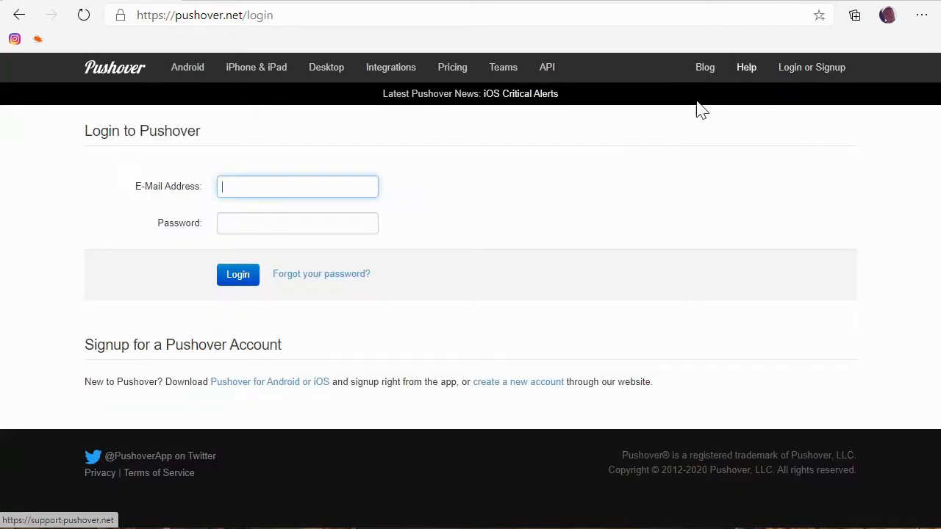
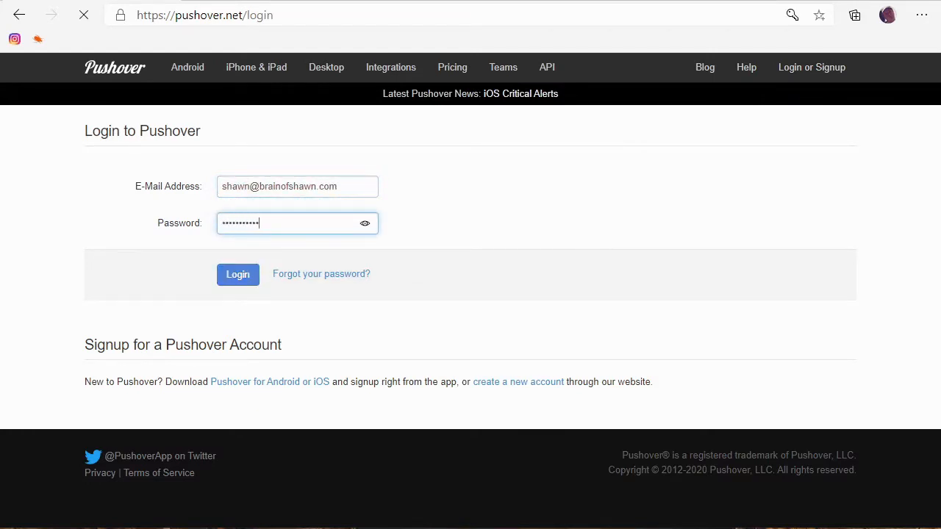
{"action": "left_click", "coordinate": [238, 275]}
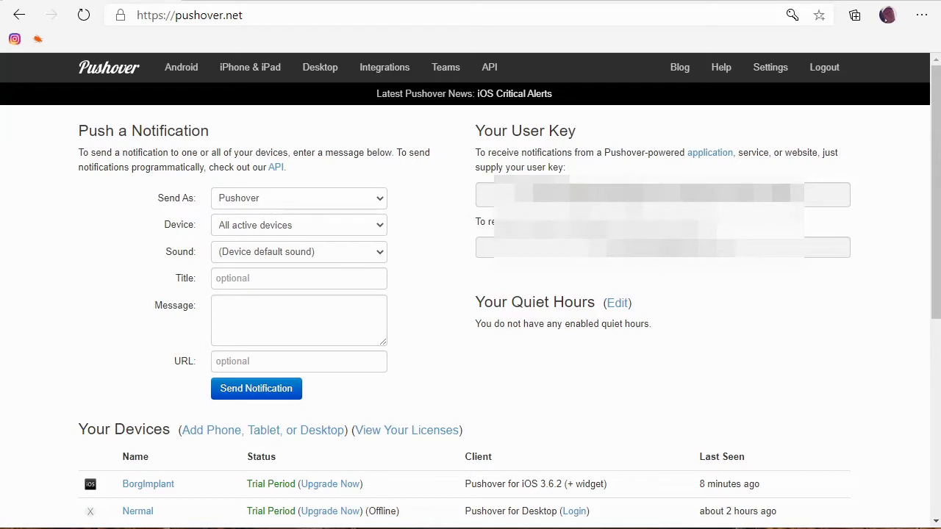
{"action": "mouse_move", "coordinate": [444, 358]}
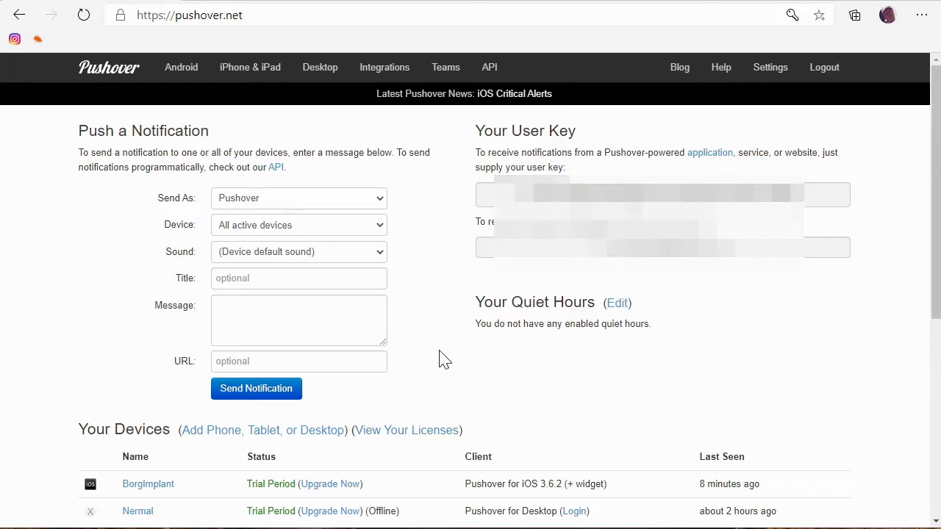
{"action": "mouse_move", "coordinate": [237, 437]}
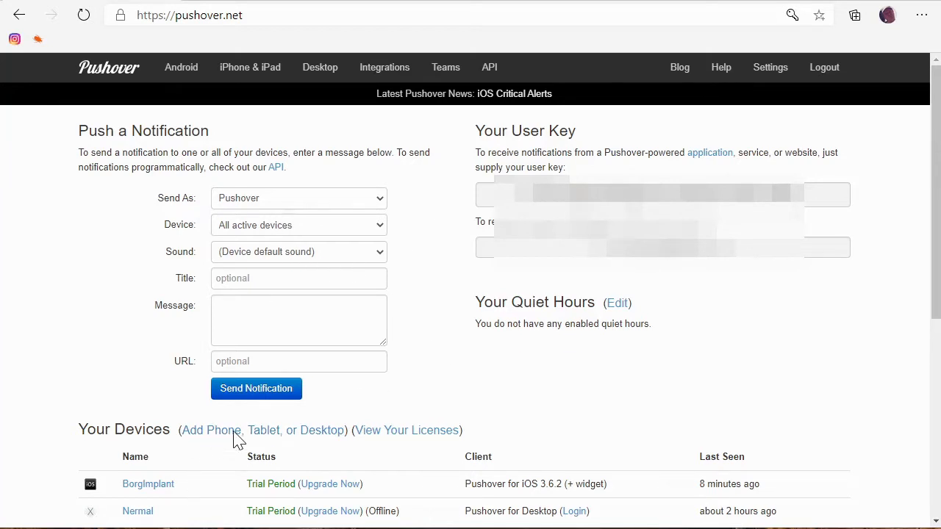
{"action": "mouse_move", "coordinate": [218, 447]}
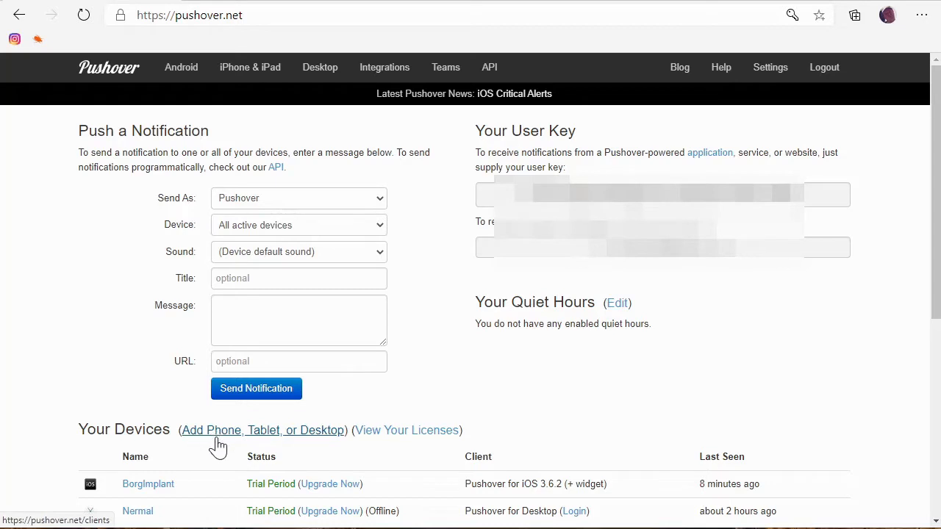
{"action": "mouse_move", "coordinate": [209, 470]}
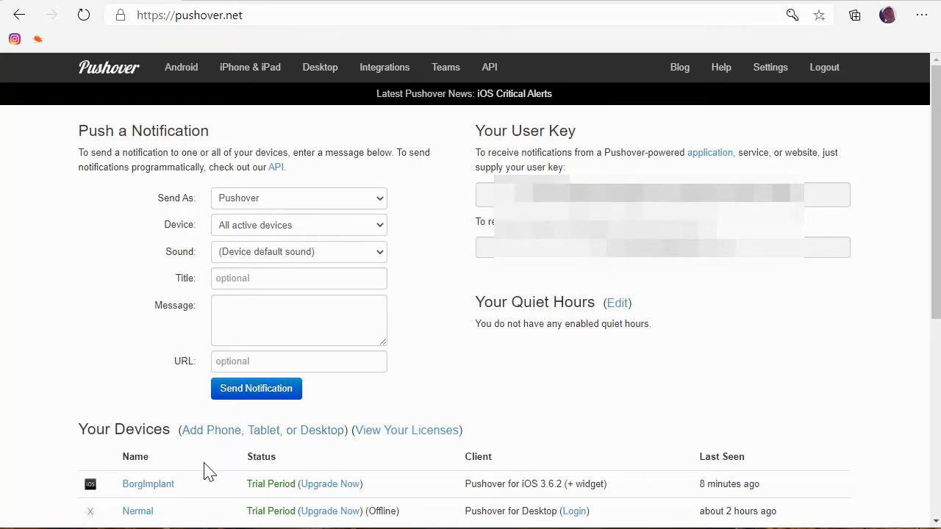
{"action": "mouse_move", "coordinate": [312, 451]}
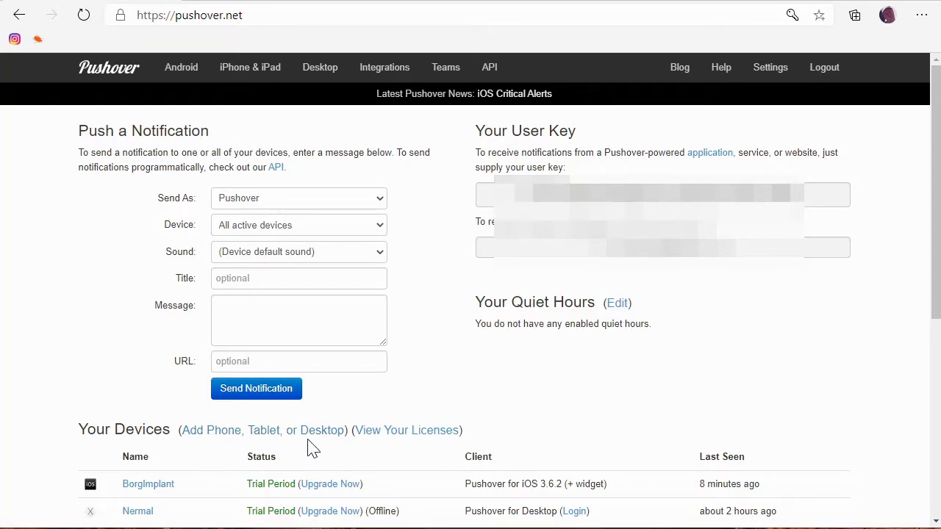
{"action": "mouse_move", "coordinate": [329, 457]}
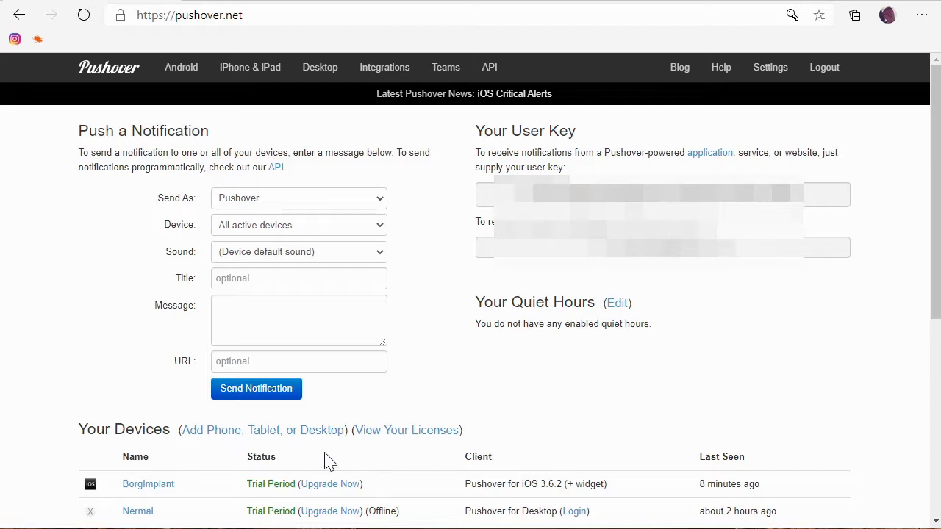
{"action": "mouse_move", "coordinate": [380, 454]}
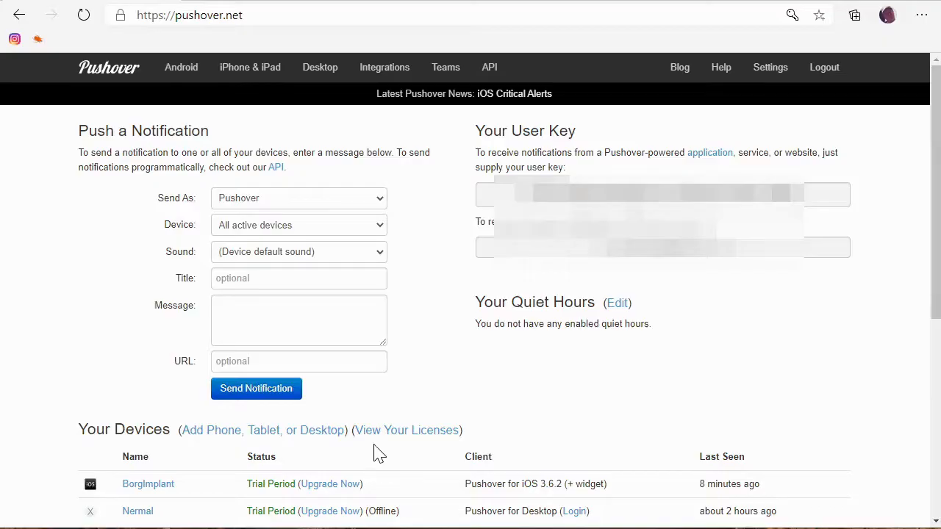
{"action": "mouse_move", "coordinate": [276, 209]}
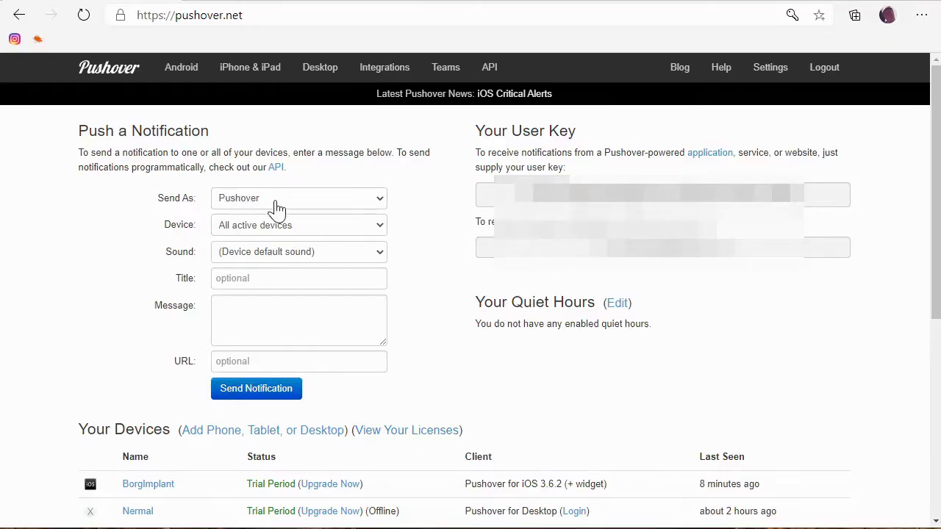
Keep Pushover as the sending application and target only the BorgImplant (iOS) device.
{"action": "left_click", "coordinate": [299, 197]}
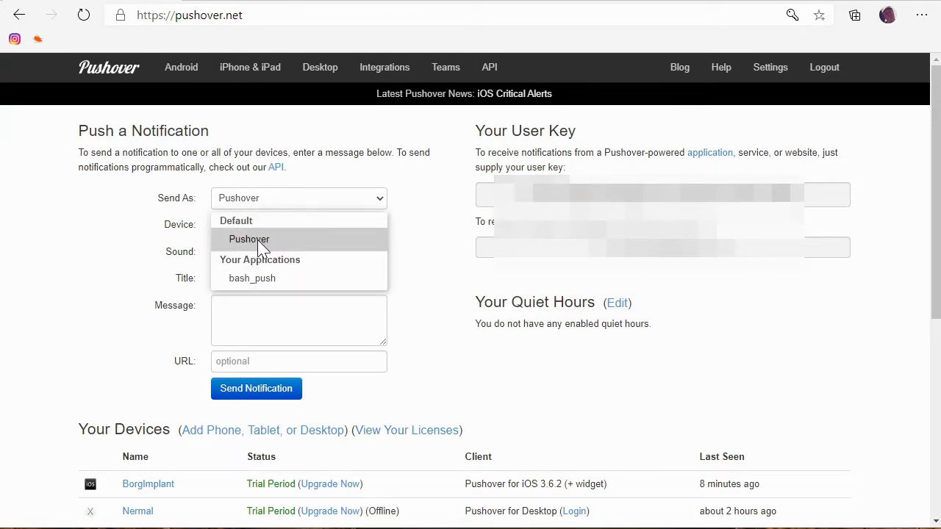
{"action": "left_click", "coordinate": [250, 238]}
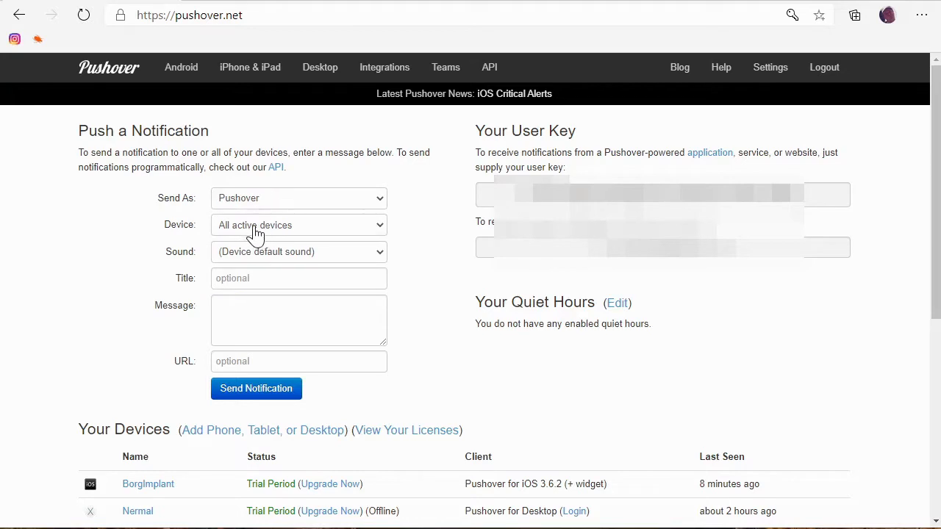
{"action": "left_click", "coordinate": [299, 225]}
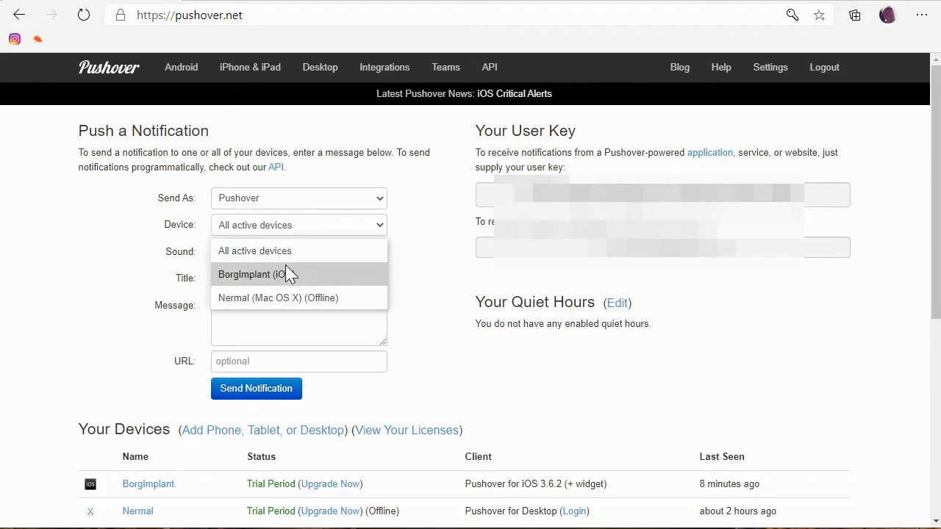
{"action": "left_click", "coordinate": [257, 275]}
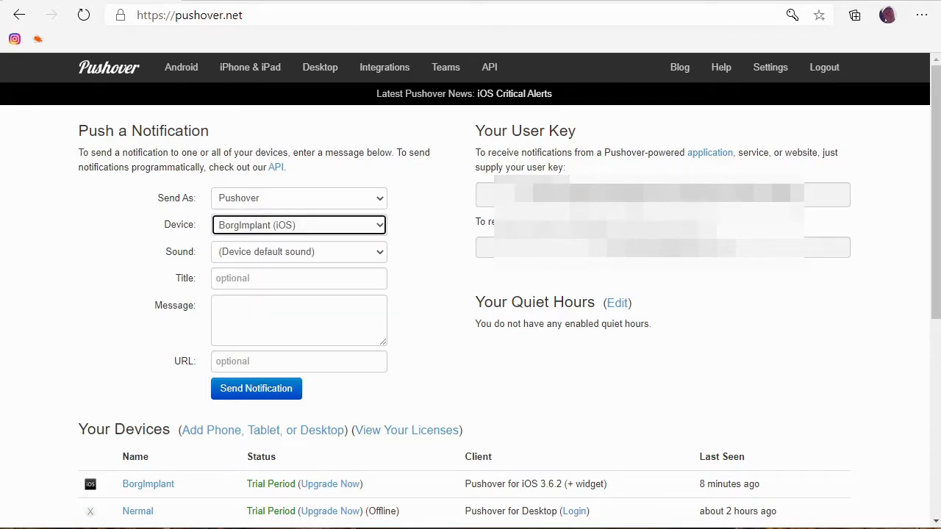
{"action": "mouse_move", "coordinate": [253, 236]}
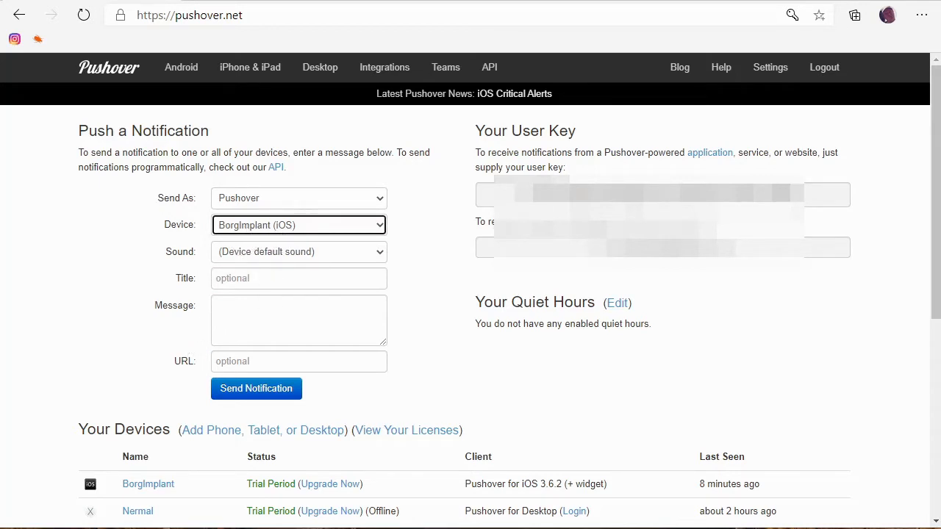
Fill in title 'Something Happened' and message 'It was bad. You should fix it'.
{"action": "left_click", "coordinate": [299, 280]}
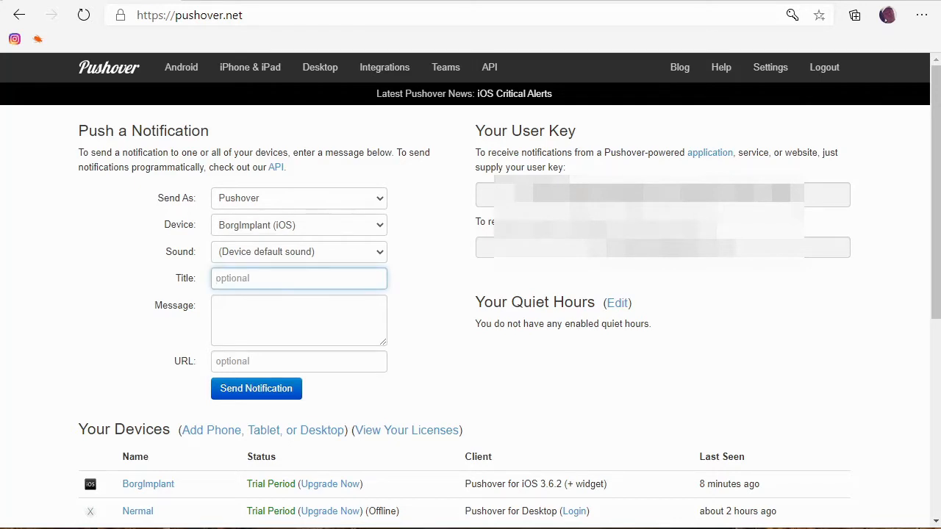
{"action": "type", "text": "Something Happened"}
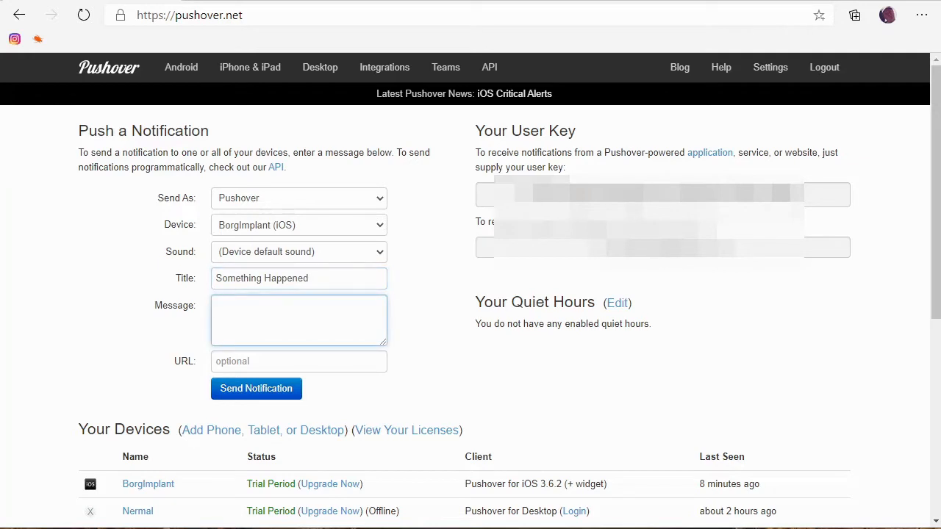
{"action": "type", "text": "It was bad. You should fix it."}
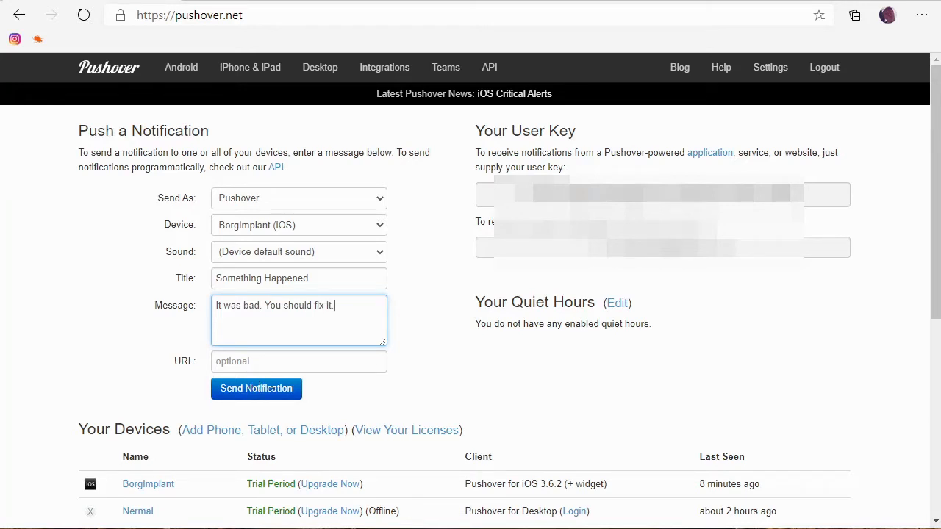
{"action": "mouse_move", "coordinate": [258, 397]}
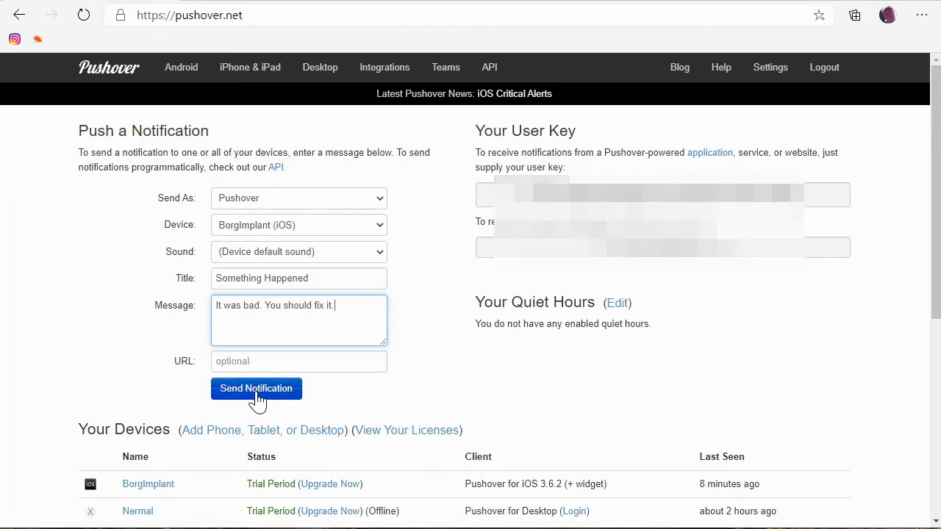
Send the composed test notification so it is queued for delivery.
{"action": "left_click", "coordinate": [256, 388]}
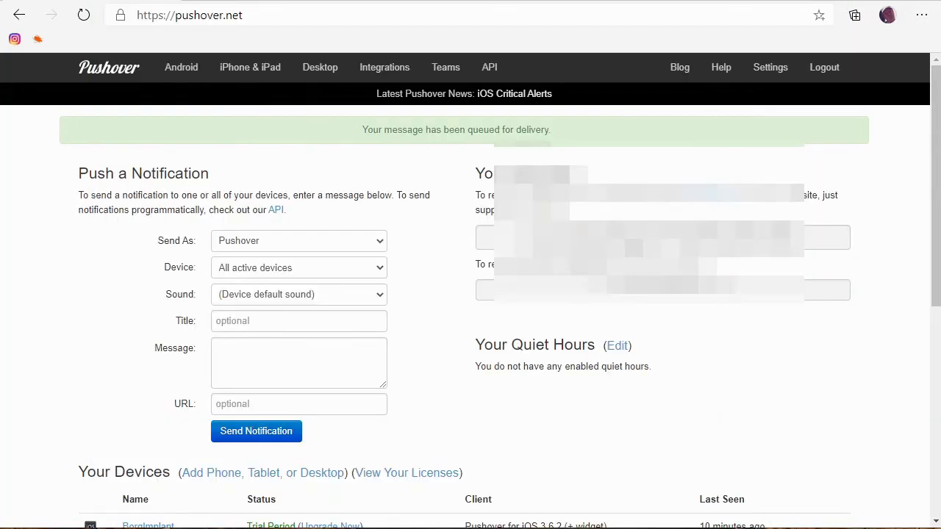
{"action": "mouse_move", "coordinate": [453, 167]}
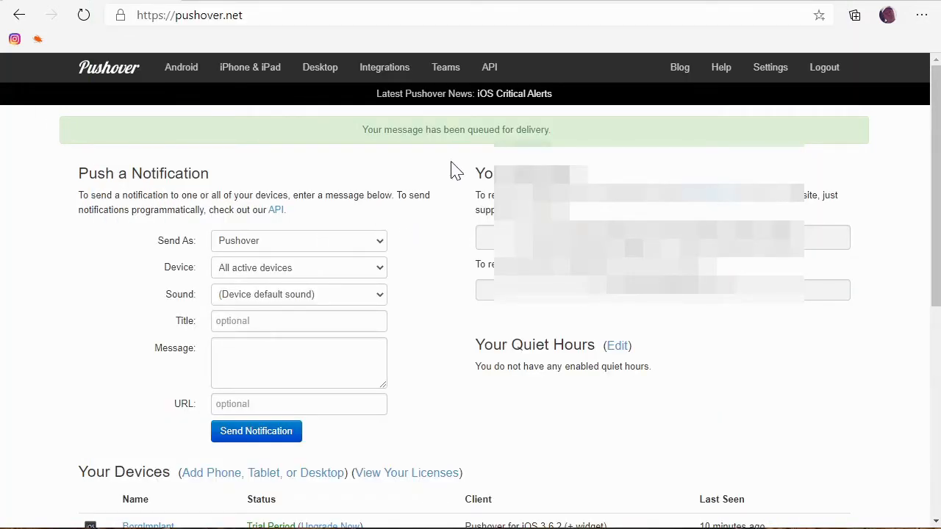
{"action": "mouse_move", "coordinate": [512, 102]}
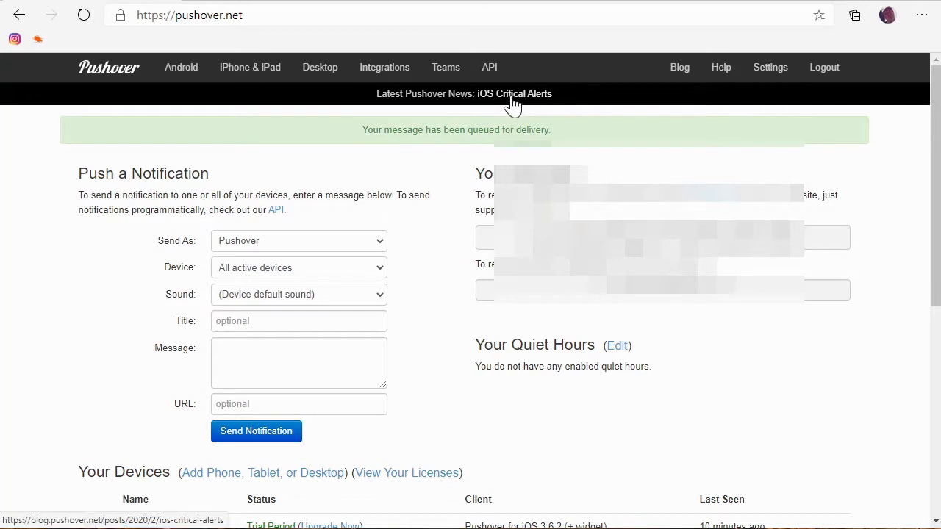
{"action": "left_click", "coordinate": [514, 94]}
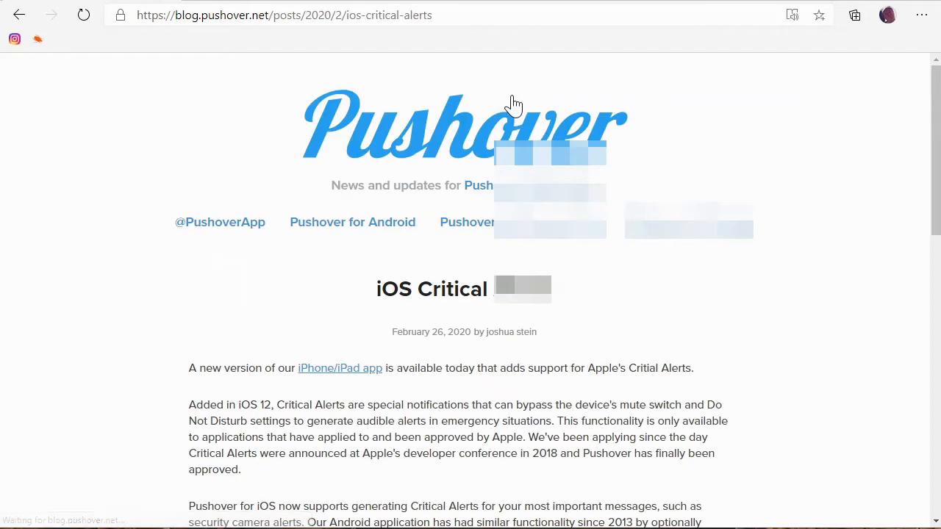
{"action": "scroll", "scroll_direction": "down", "scroll_amount": 3}
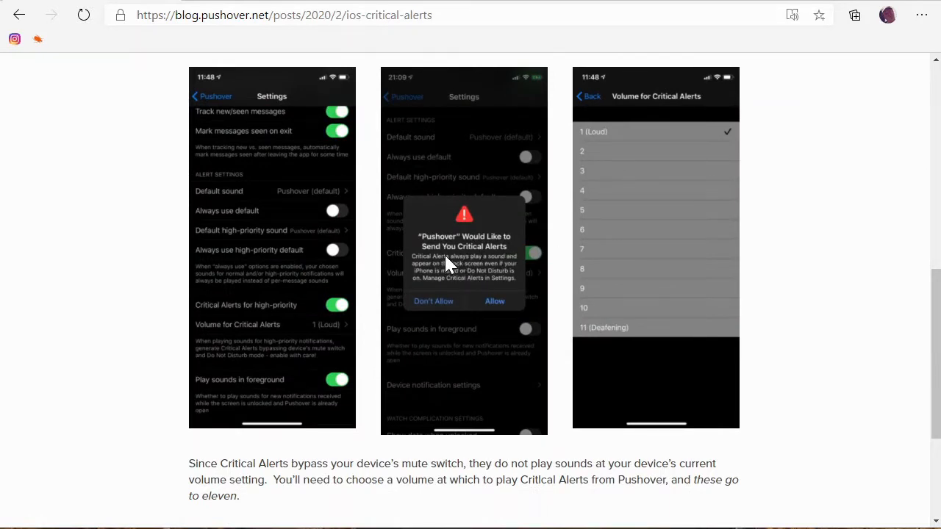
{"action": "mouse_move", "coordinate": [470, 270]}
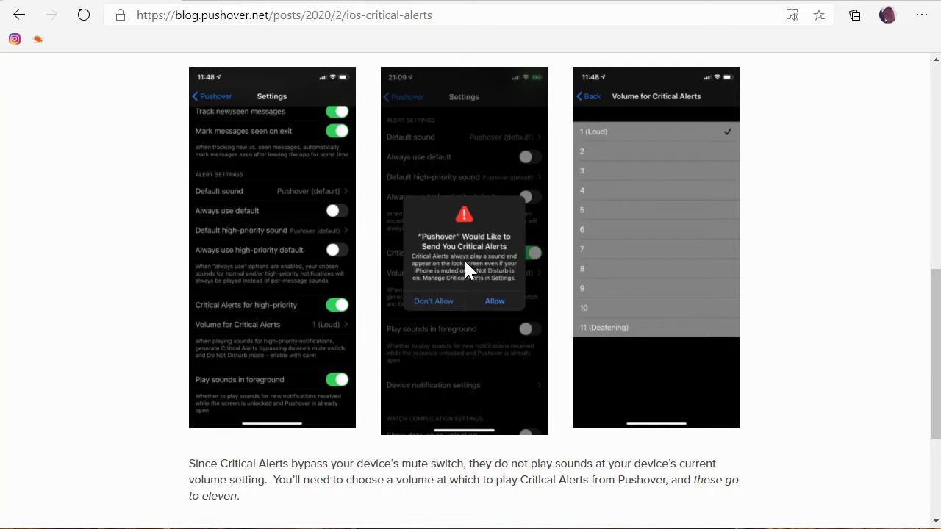
{"action": "mouse_move", "coordinate": [462, 285]}
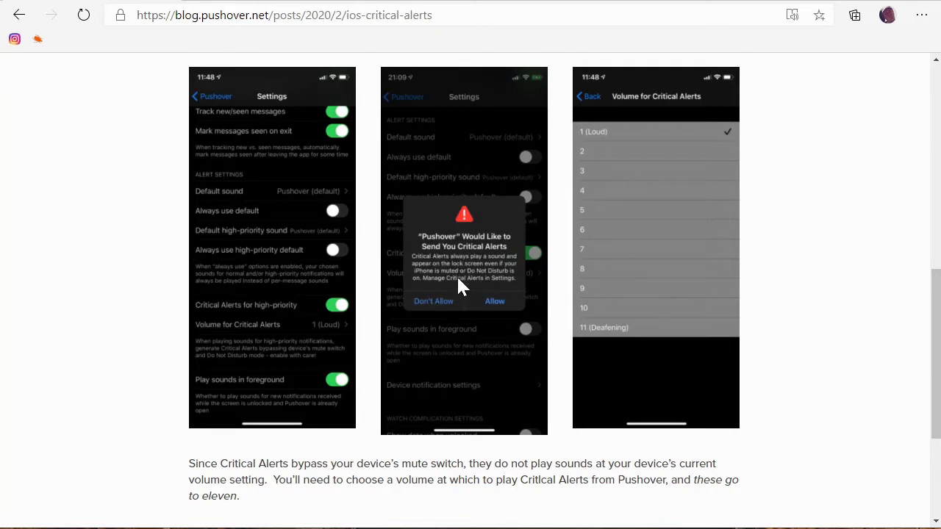
{"action": "scroll", "scroll_direction": "down", "scroll_amount": 3}
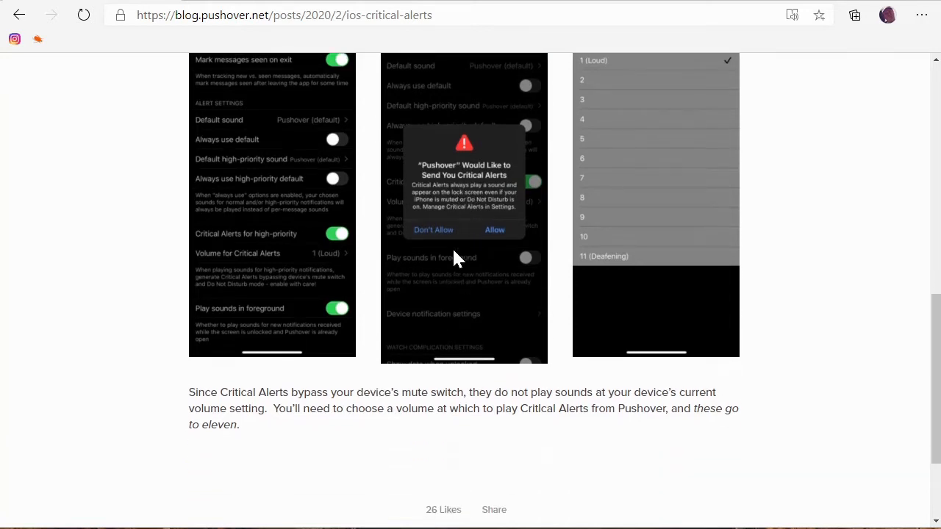
{"action": "mouse_move", "coordinate": [476, 213]}
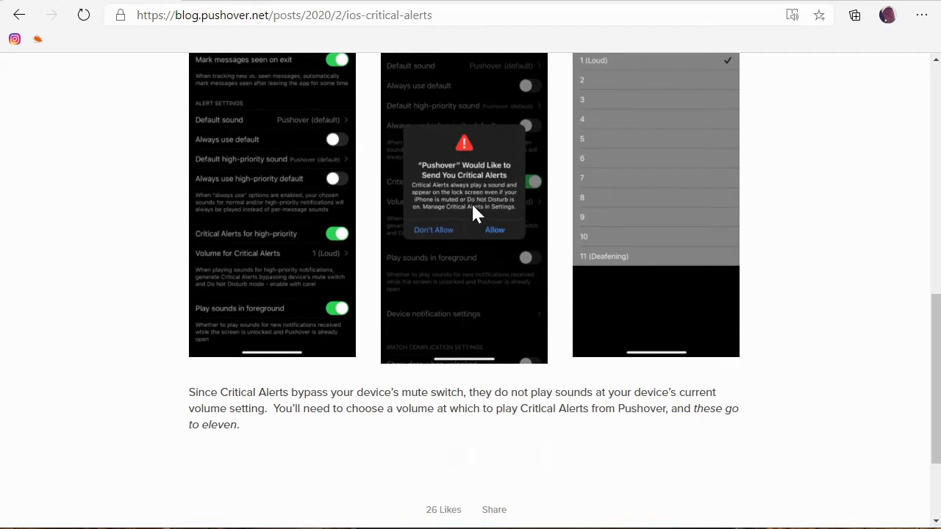
{"action": "mouse_move", "coordinate": [464, 215]}
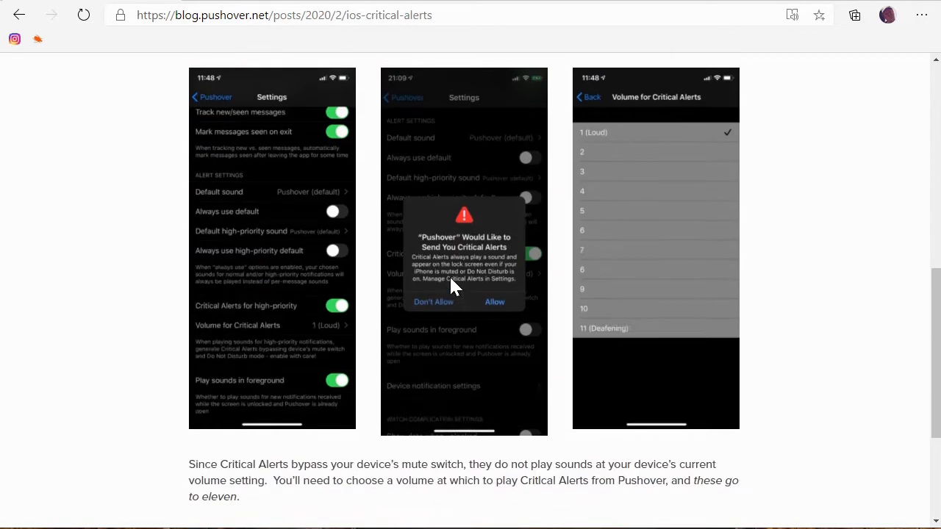
{"action": "scroll", "scroll_direction": "up", "scroll_amount": 3}
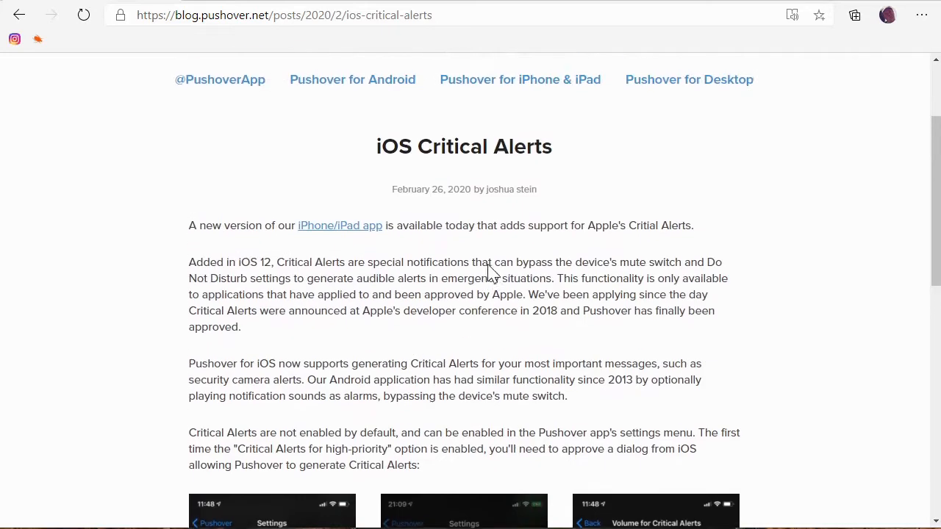
{"action": "scroll", "scroll_direction": "up", "scroll_amount": 3}
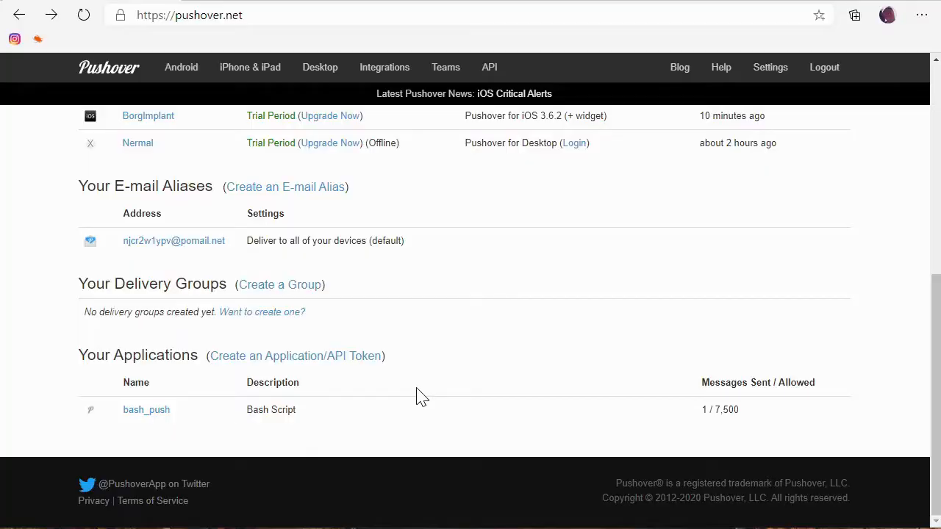
{"action": "mouse_move", "coordinate": [215, 368]}
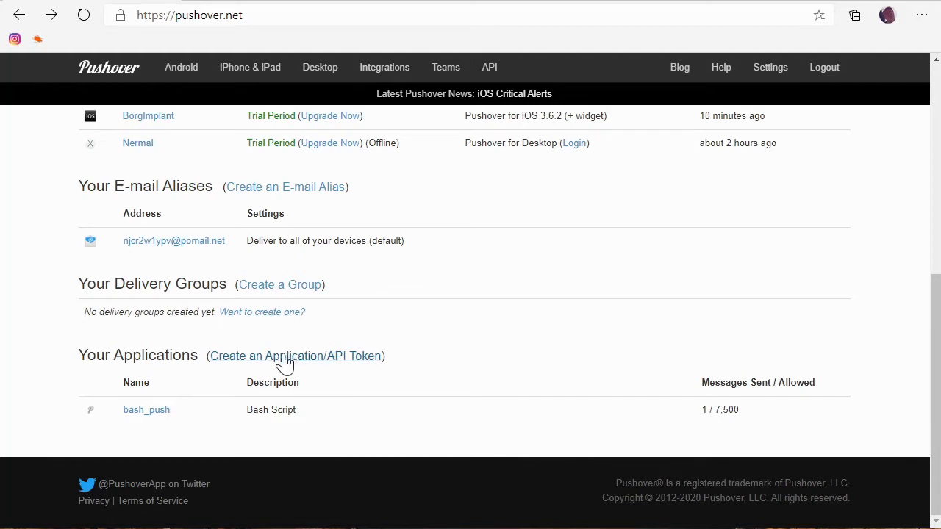
{"action": "mouse_move", "coordinate": [306, 365]}
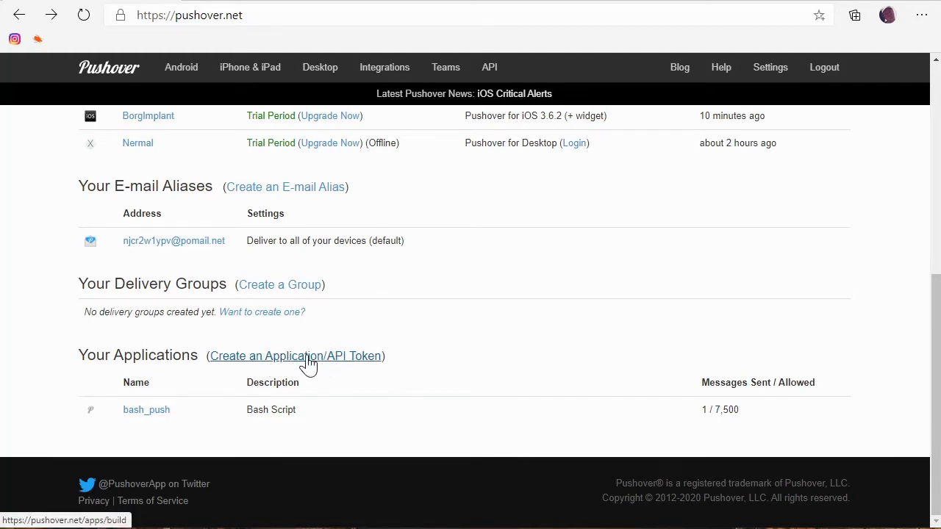
Bring up the empty Create New Application/API Token form down to its Create Application button.
{"action": "left_click", "coordinate": [296, 357]}
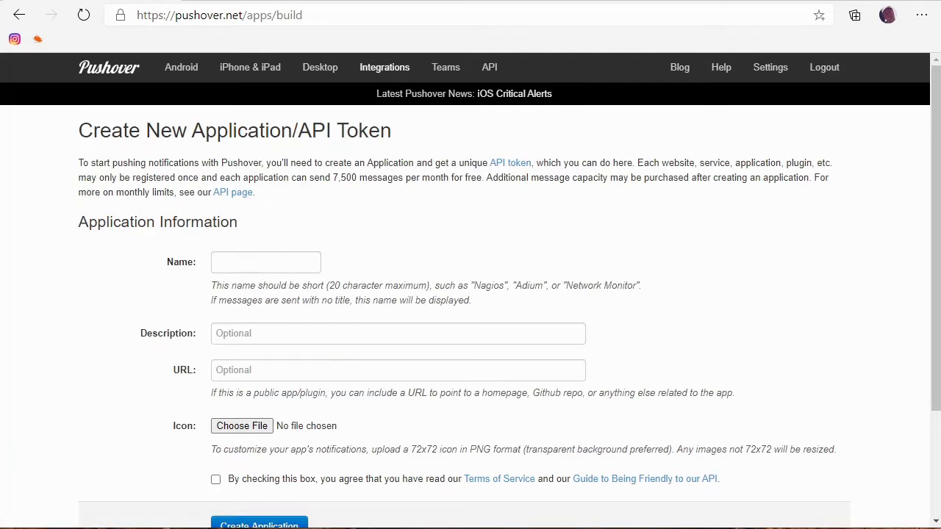
{"action": "scroll", "scroll_direction": "down", "scroll_amount": 3}
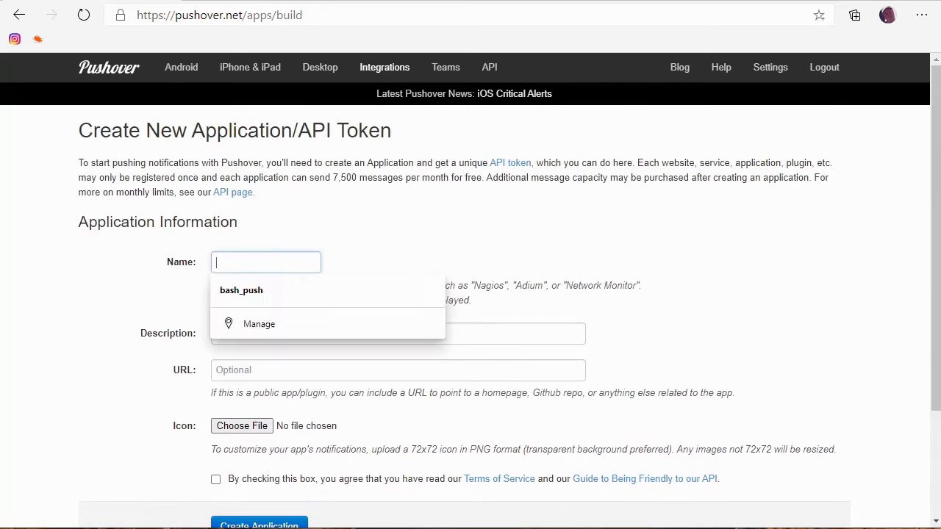
{"action": "left_click", "coordinate": [404, 226]}
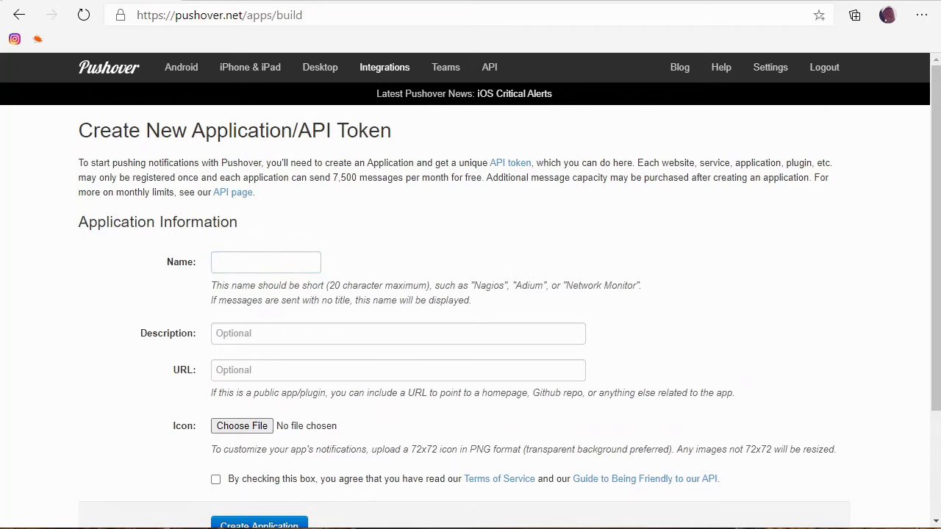
{"action": "scroll", "scroll_direction": "down", "scroll_amount": 3}
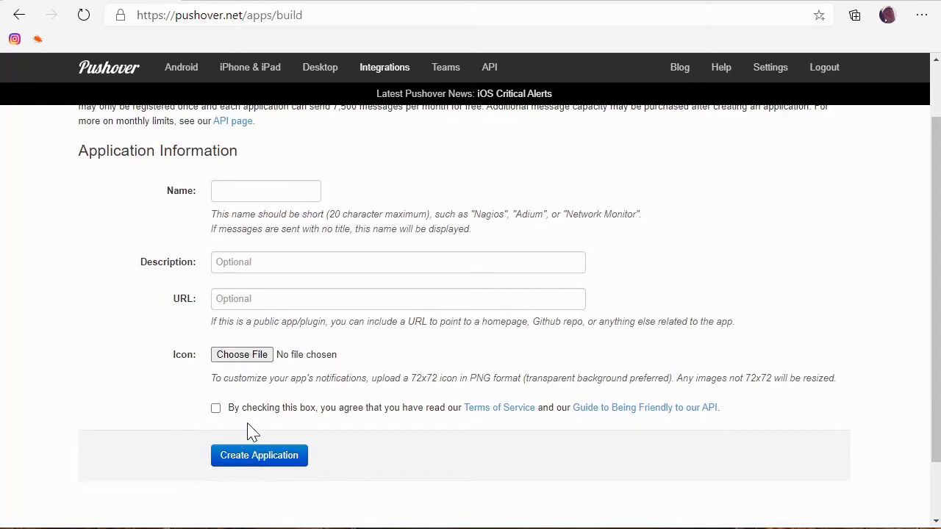
{"action": "mouse_move", "coordinate": [280, 433]}
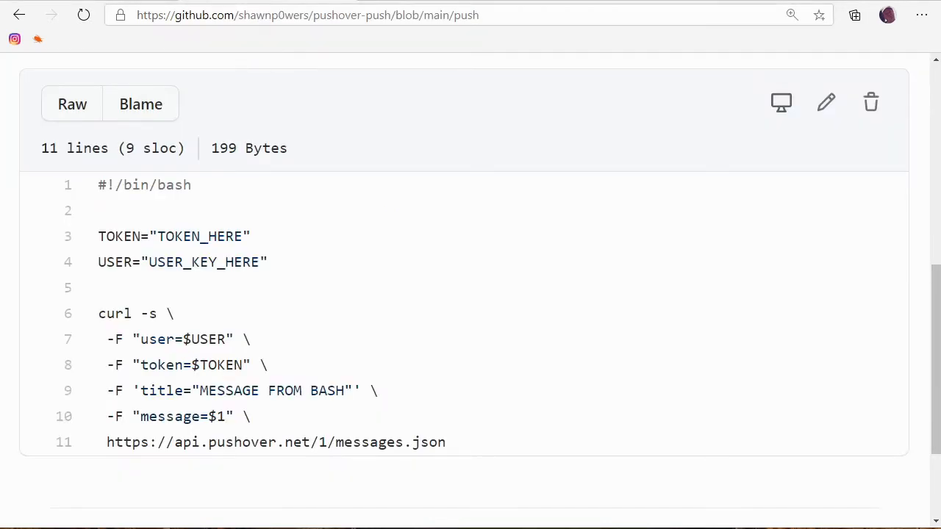
{"action": "mouse_move", "coordinate": [295, 35]}
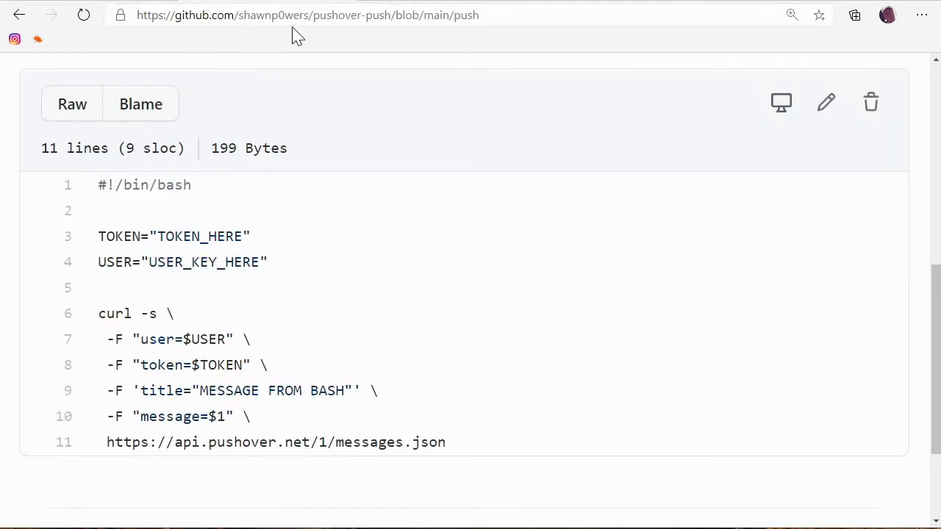
{"action": "mouse_move", "coordinate": [329, 56]}
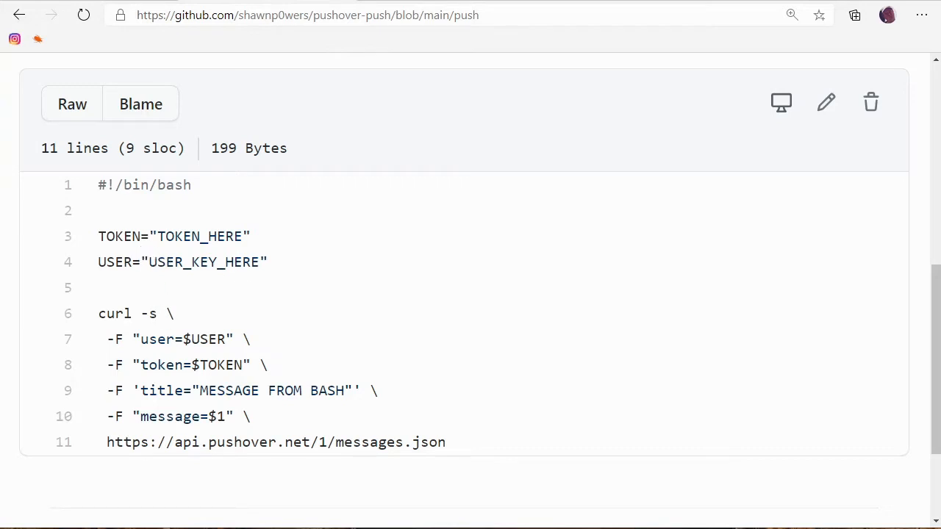
{"action": "mouse_move", "coordinate": [169, 282]}
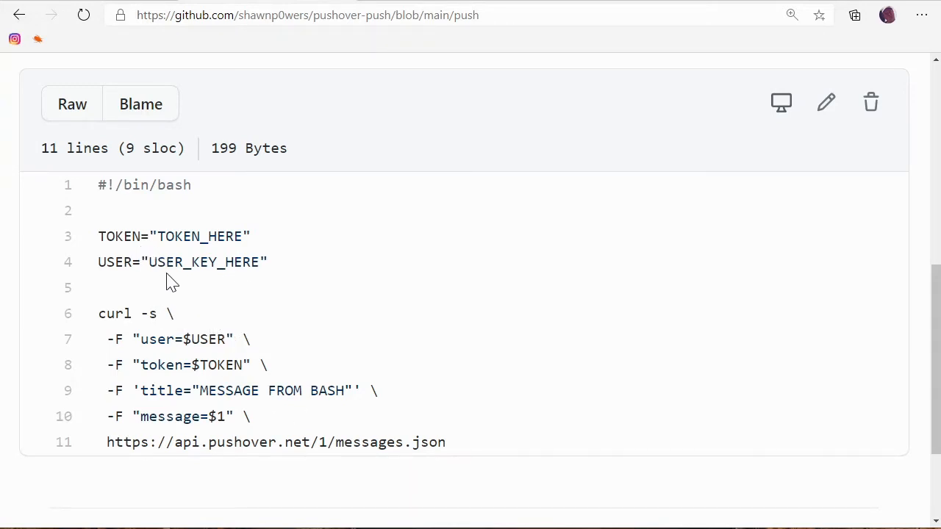
{"action": "mouse_move", "coordinate": [239, 371]}
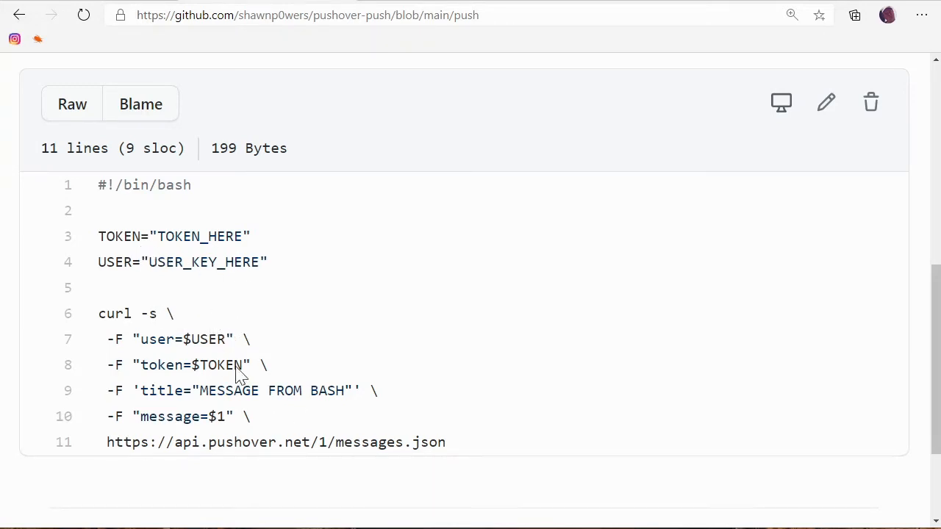
Review the push script's curl request to the Pushover messages API with token placeholders.
{"action": "double_click", "coordinate": [200, 235]}
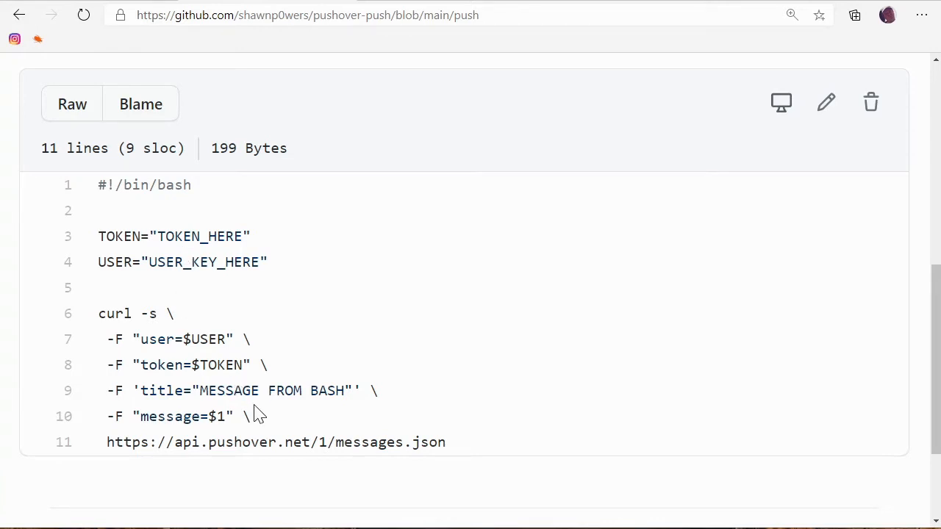
{"action": "left_click_drag", "start_coordinate": [200, 391], "coordinate": [293, 391]}
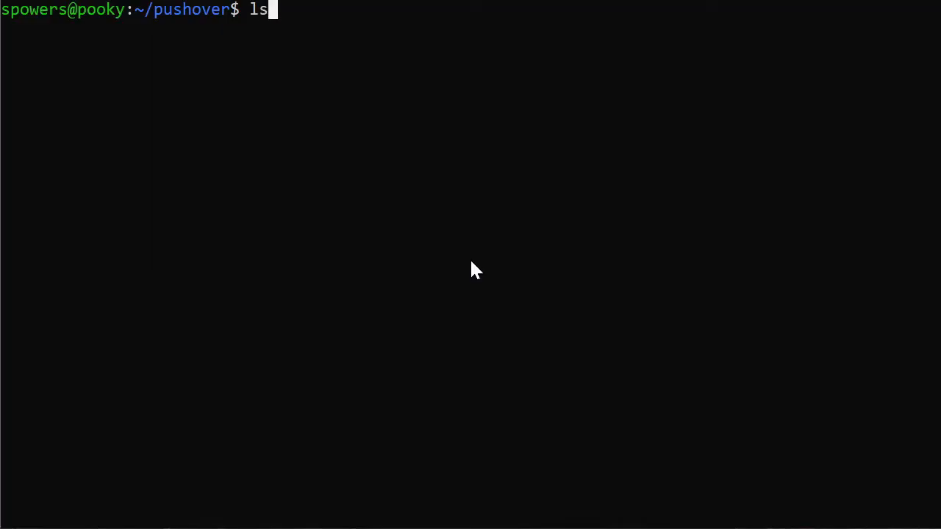
List the ~/pushover folder and enter ./push "This is a test message" at the prompt.
{"action": "type", "text": "cat"}
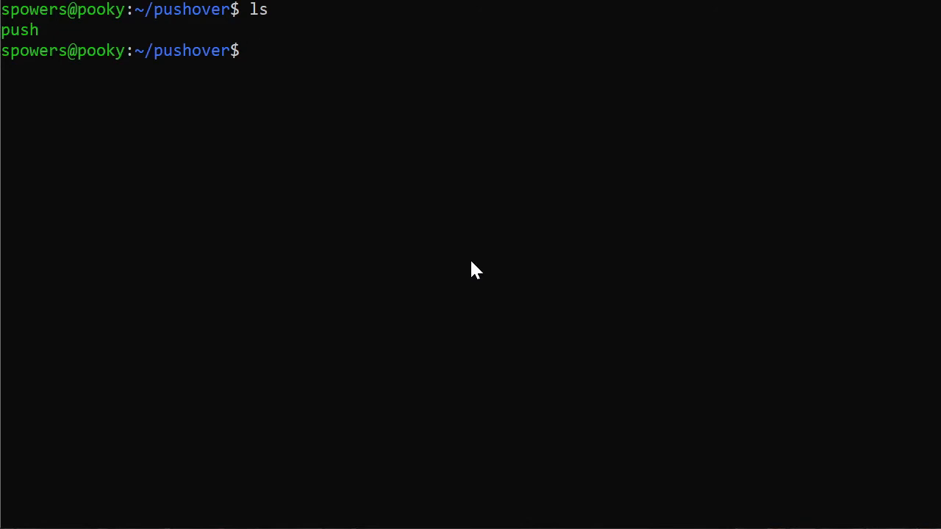
{"action": "type", "text": "./push \"This is"}
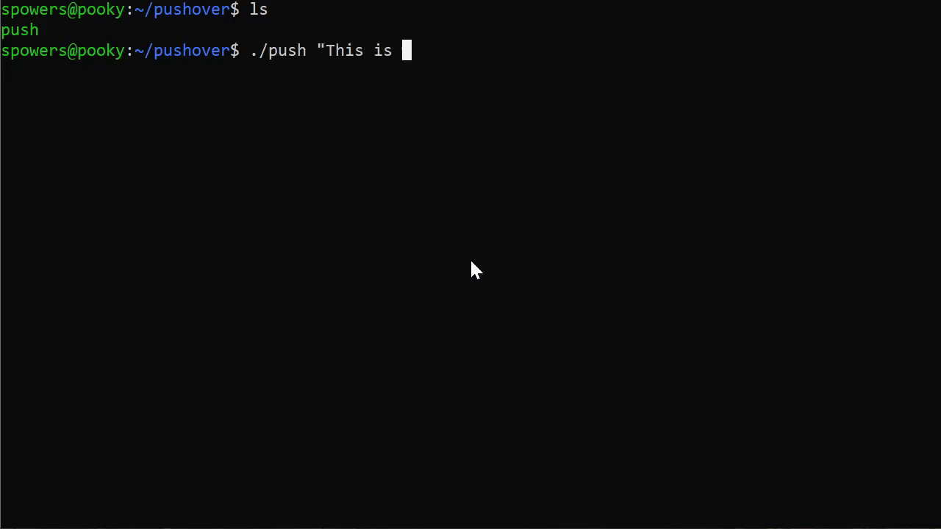
{"action": "type", "text": "a test message"}
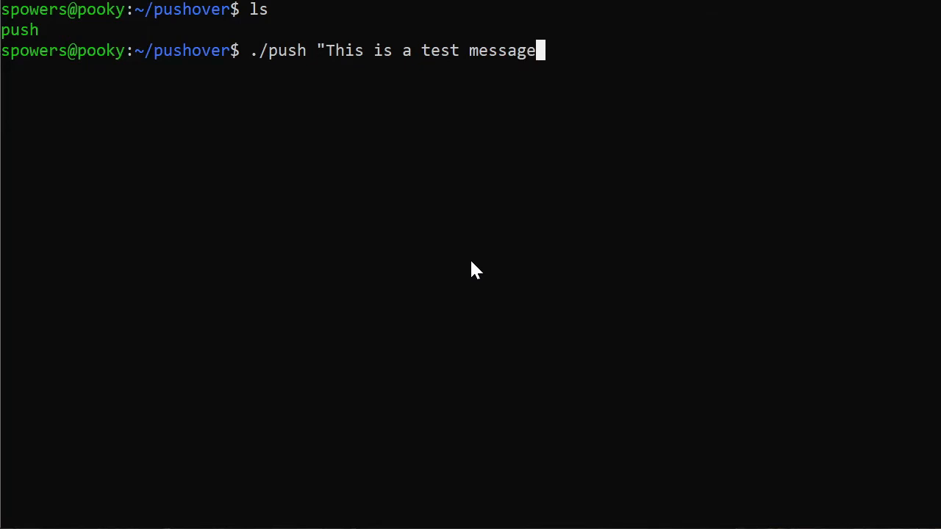